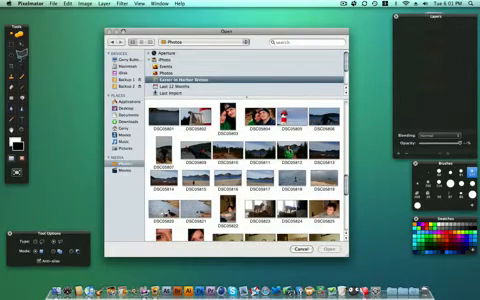
Step: Load the green-jacket portrait and bring up its Image Size settings
left_click(300, 248)
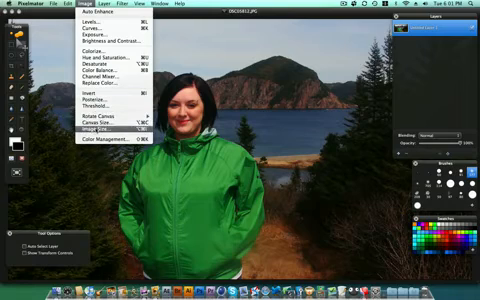
left_click(104, 128)
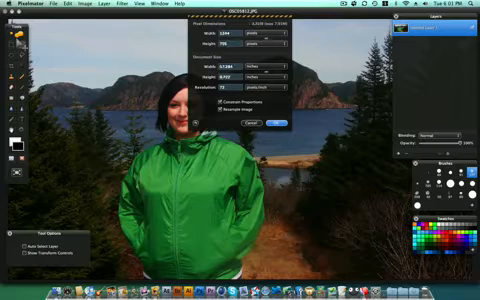
left_click(268, 124)
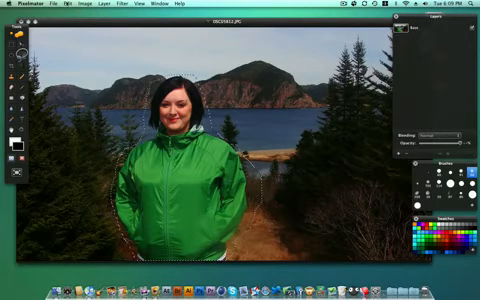
Step: Refine the background selection edge so the woman stays unselected
left_click(68, 4)
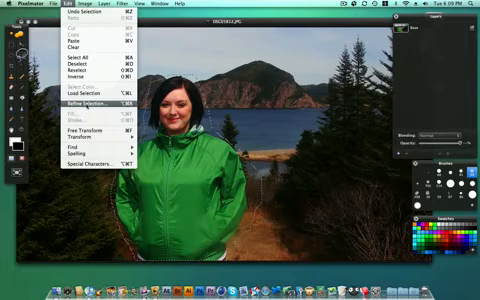
left_click(76, 104)
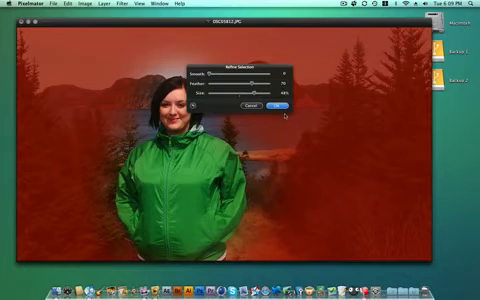
left_click_drag(260, 100, 248, 100)
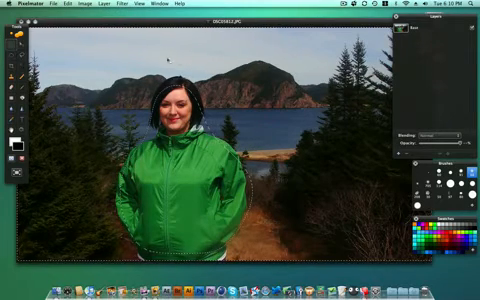
Step: Confirm the refined selection and Zoom Blur the woodland and lake background
left_click(120, 4)
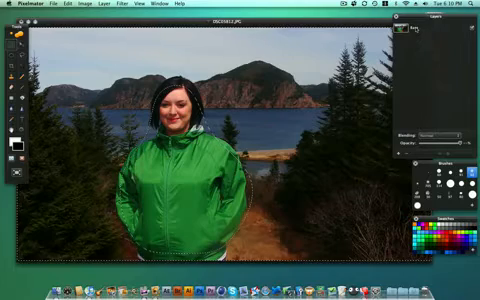
left_click(132, 4)
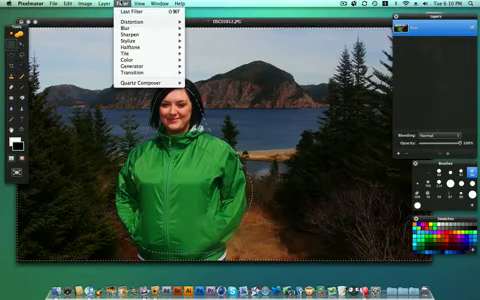
left_click(130, 32)
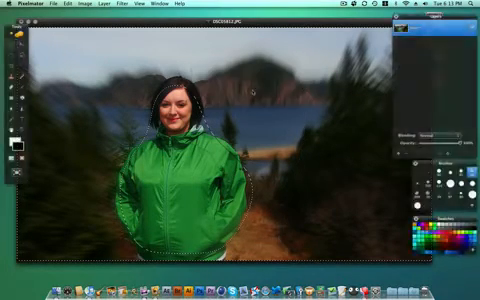
Step: Add a Gaussian blur over the already zoom-blurred background
left_click(120, 8)
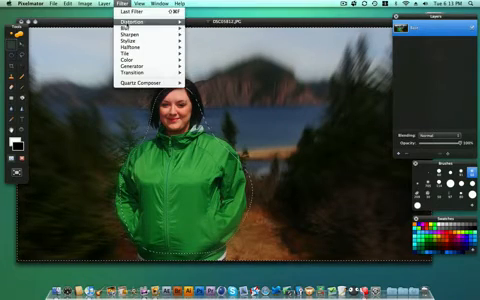
left_click(126, 28)
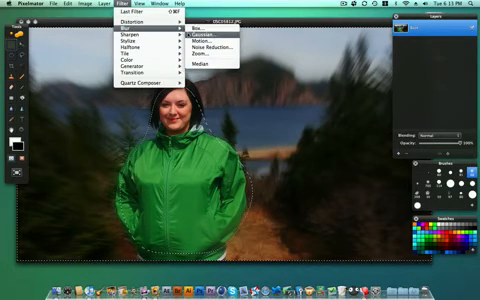
left_click(188, 36)
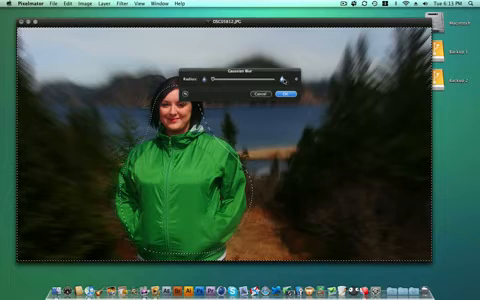